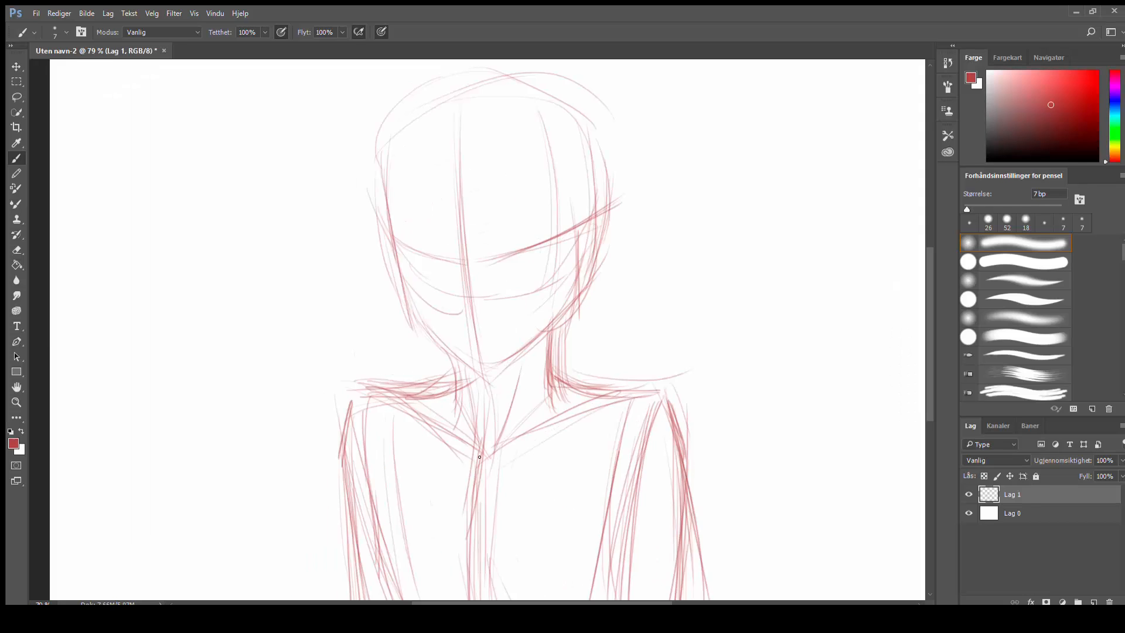
Sketch the angry face, hair, suit jacket, collar and tie in red on Lag 1
scroll(up, 3)
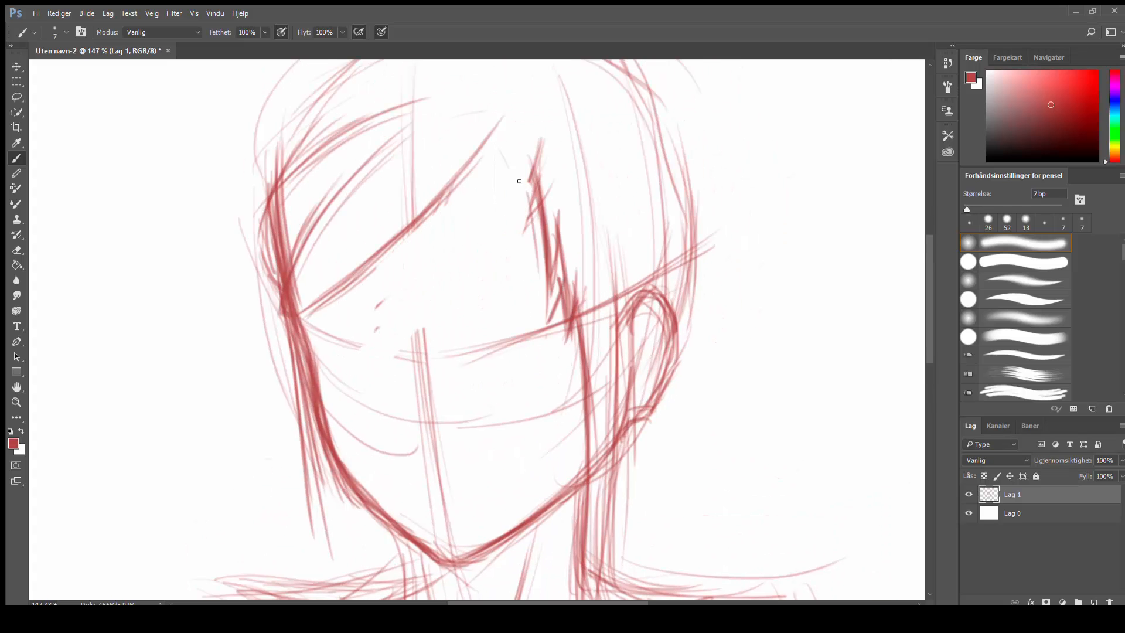
scroll(up, 3)
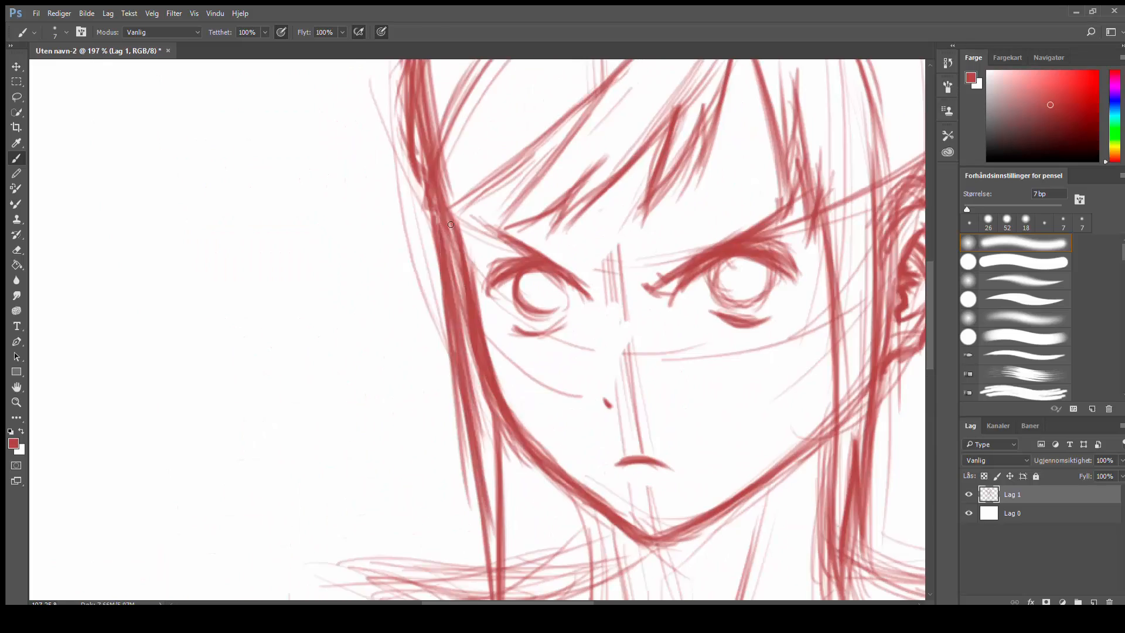
scroll(down, 3)
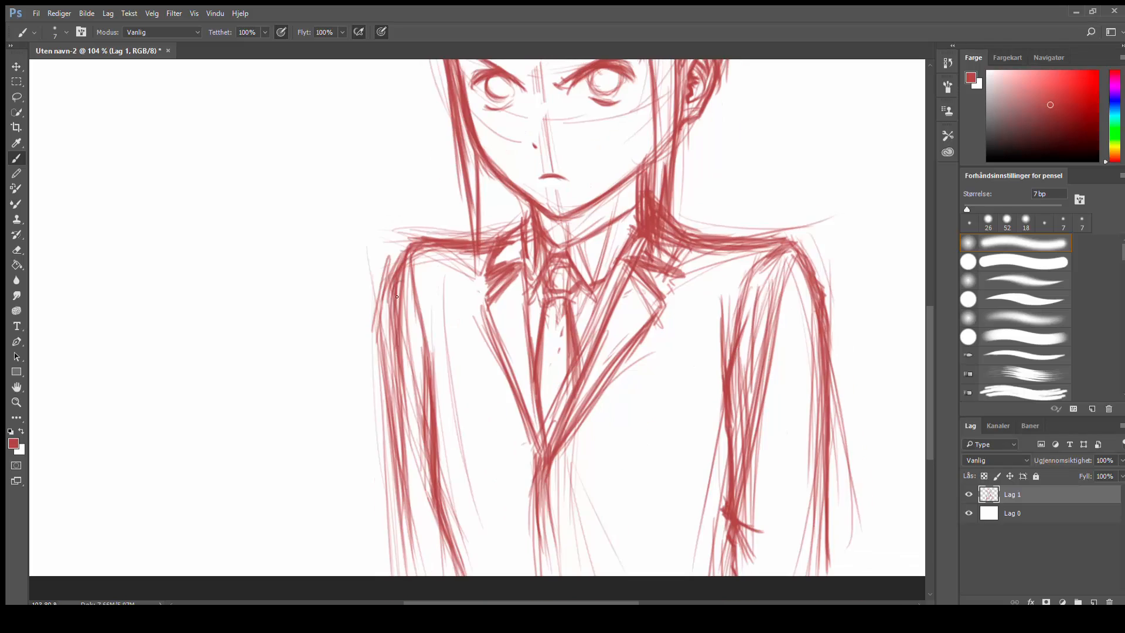
scroll(down, 3)
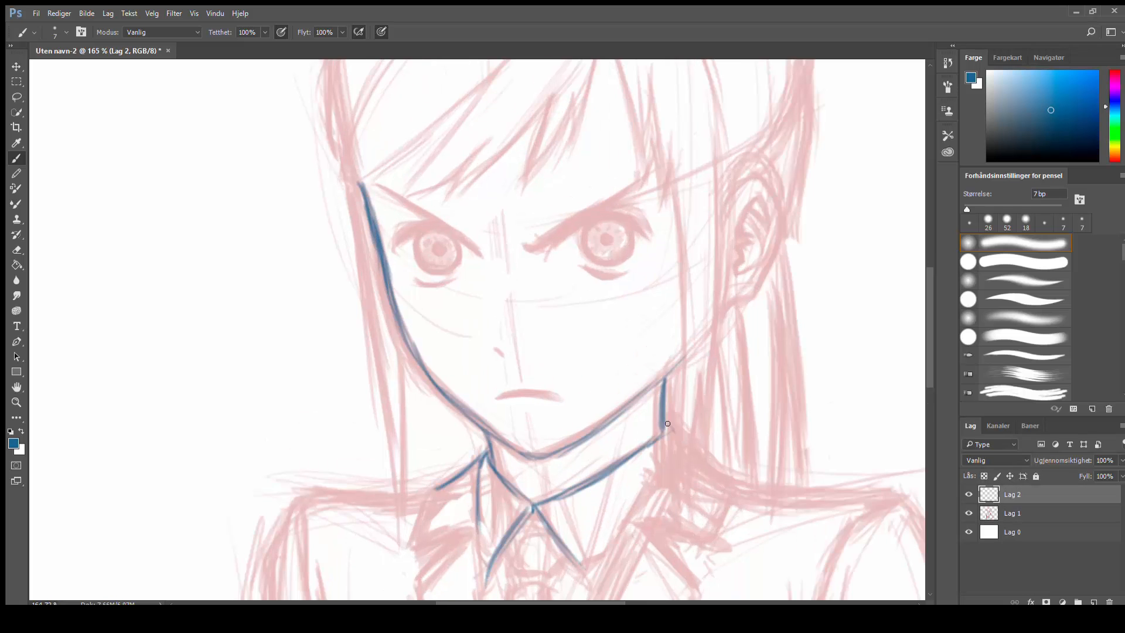
Draw clean blue lines for the face, eyes, hair and blush on Lag 2 over the faded rough
scroll(down, 3)
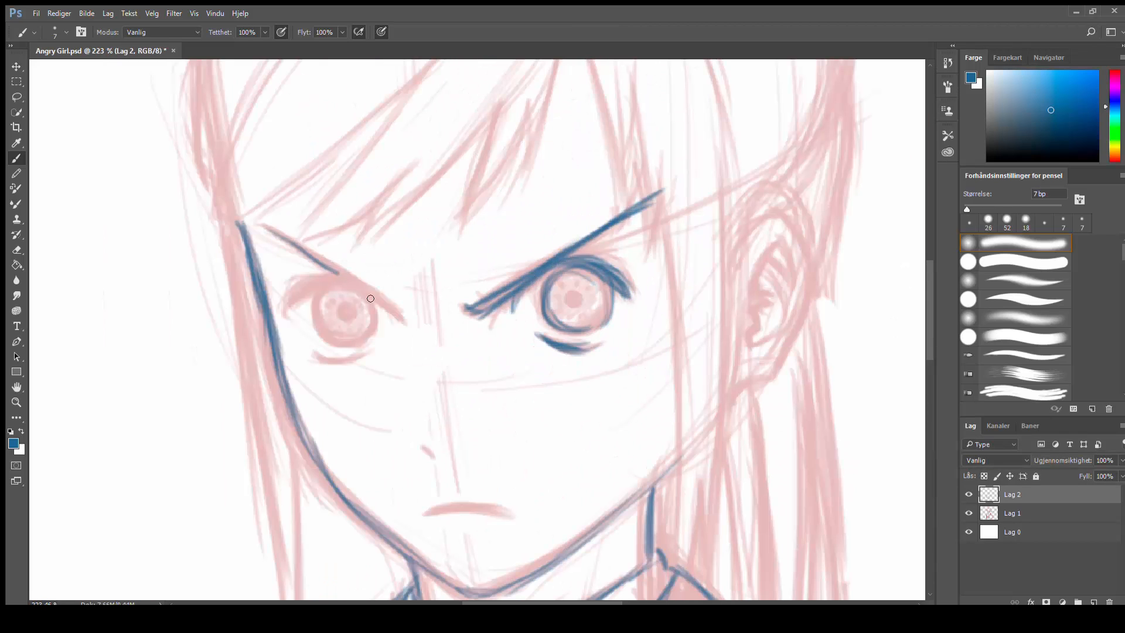
scroll(down, 3)
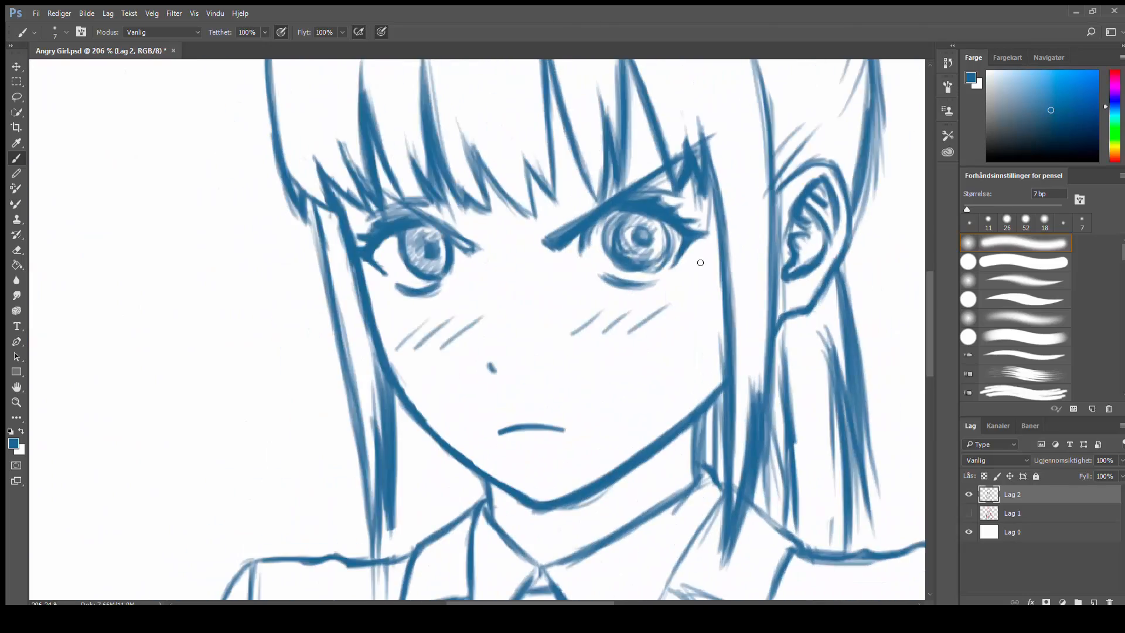
scroll(up, 3)
text(clothe)
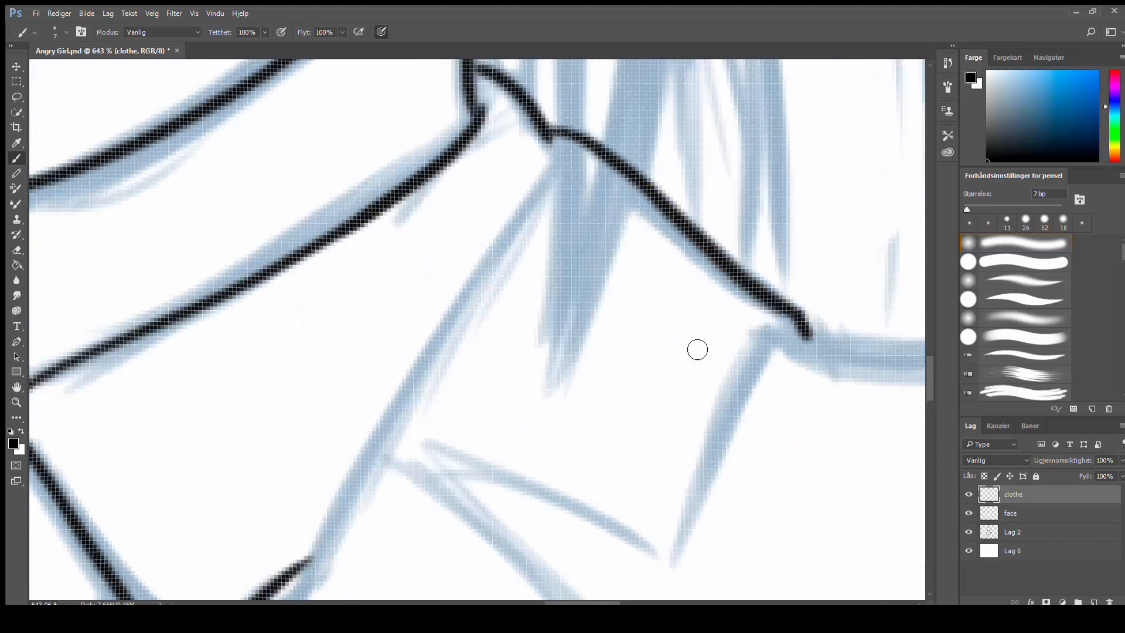
Trace the jacket, collar, tie and button in black on a new 'clothe' layer
scroll(down, 3)
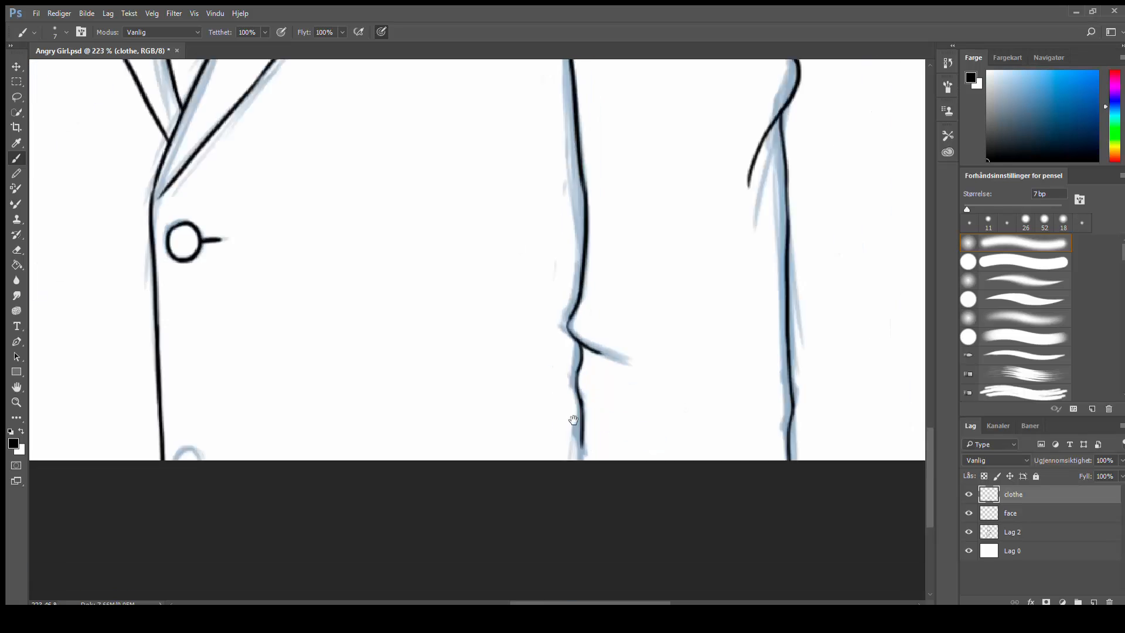
click(595, 408)
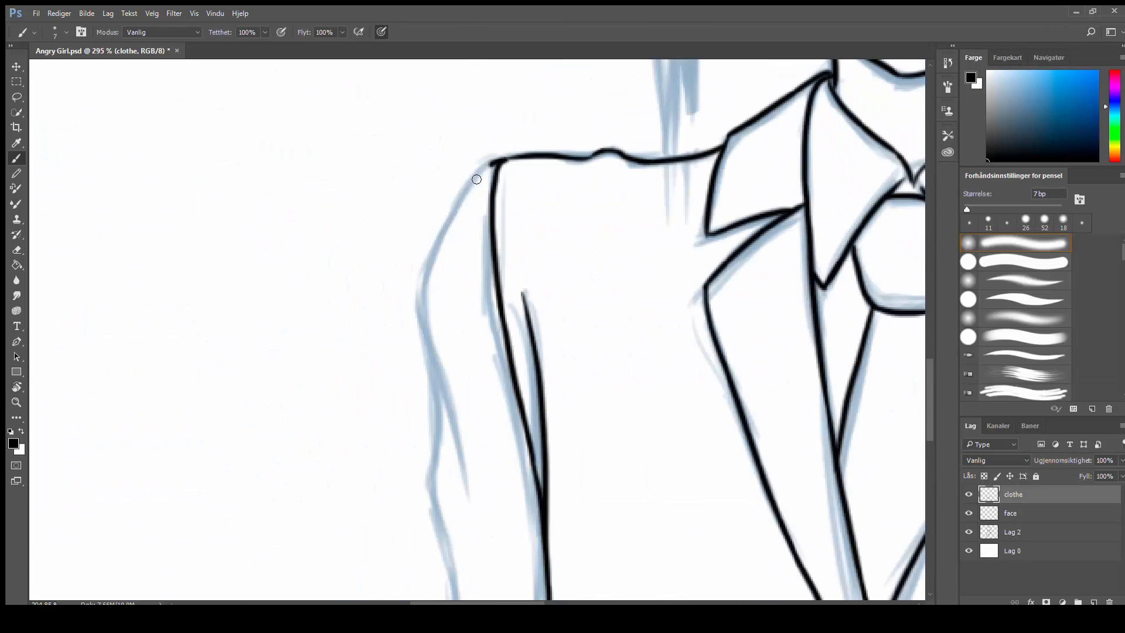
scroll(down, 3)
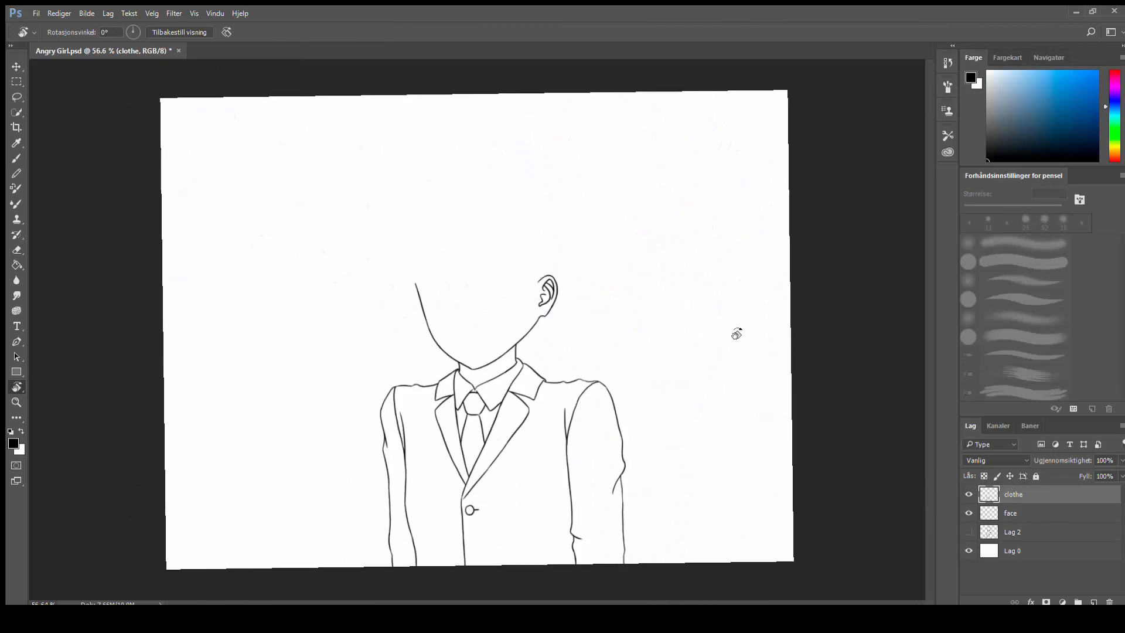
Hide Lag 2 and reset the view rotation before continuing the black line art
double_click(1014, 494)
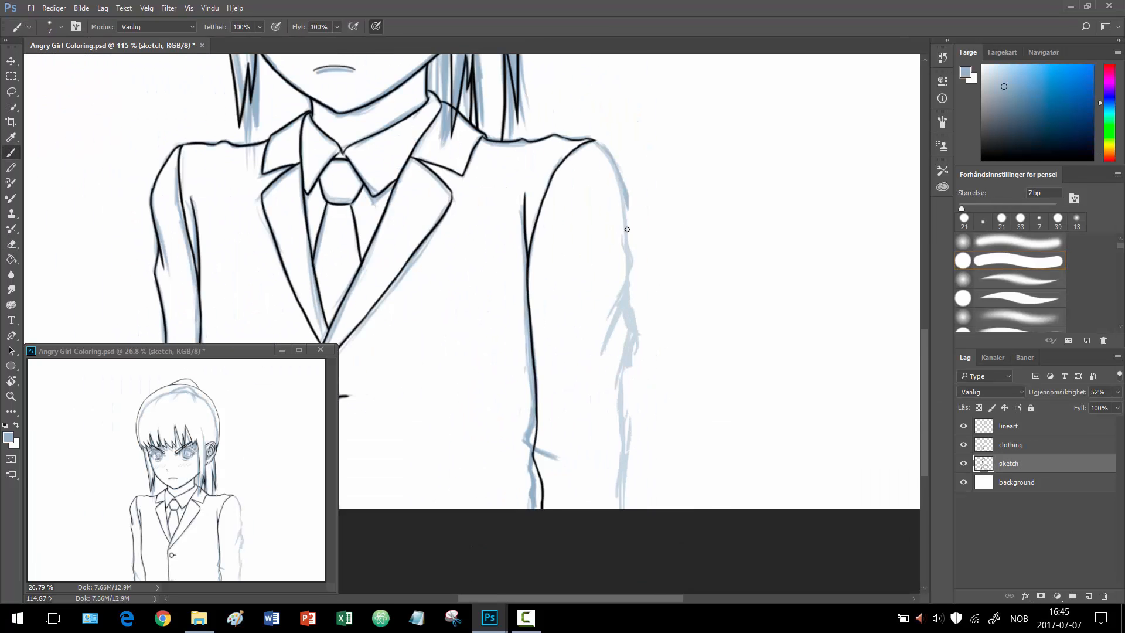
Paint the outer jacket grey on the outer shirt layer
click(1009, 444)
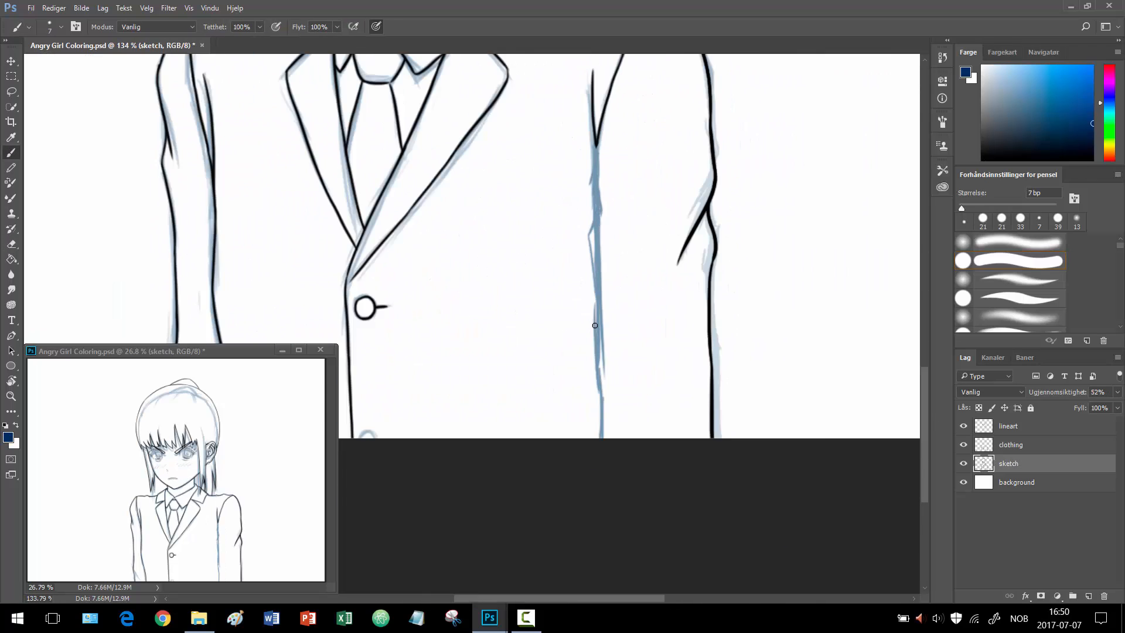
click(1010, 444)
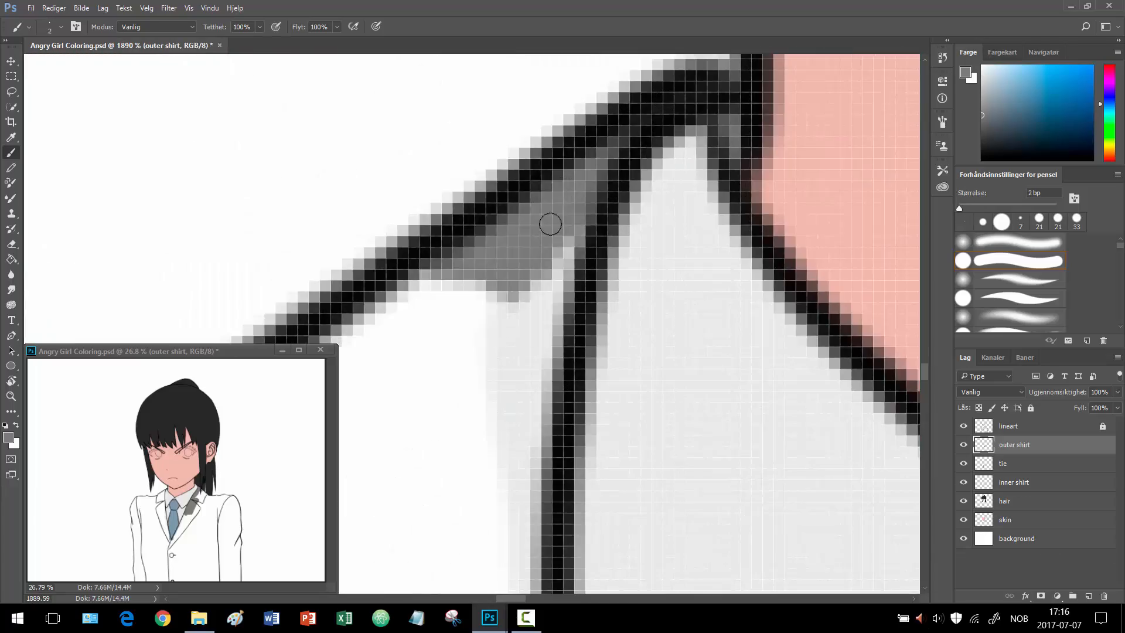
click(1004, 500)
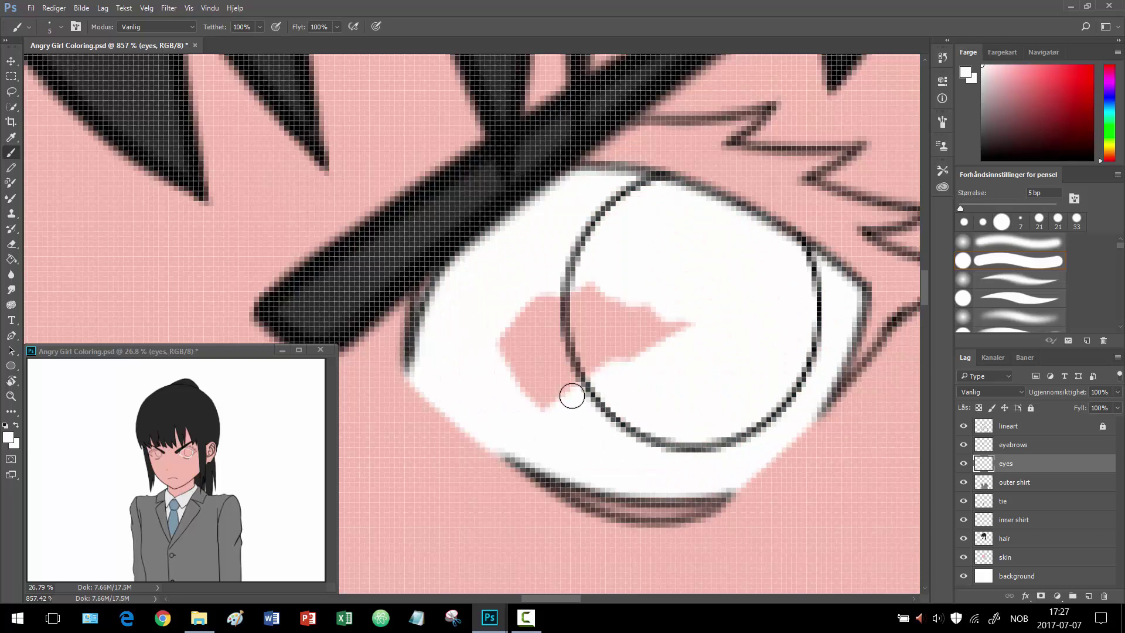
Fill the eye whites with white on a new 'eyes' layer
click(1071, 596)
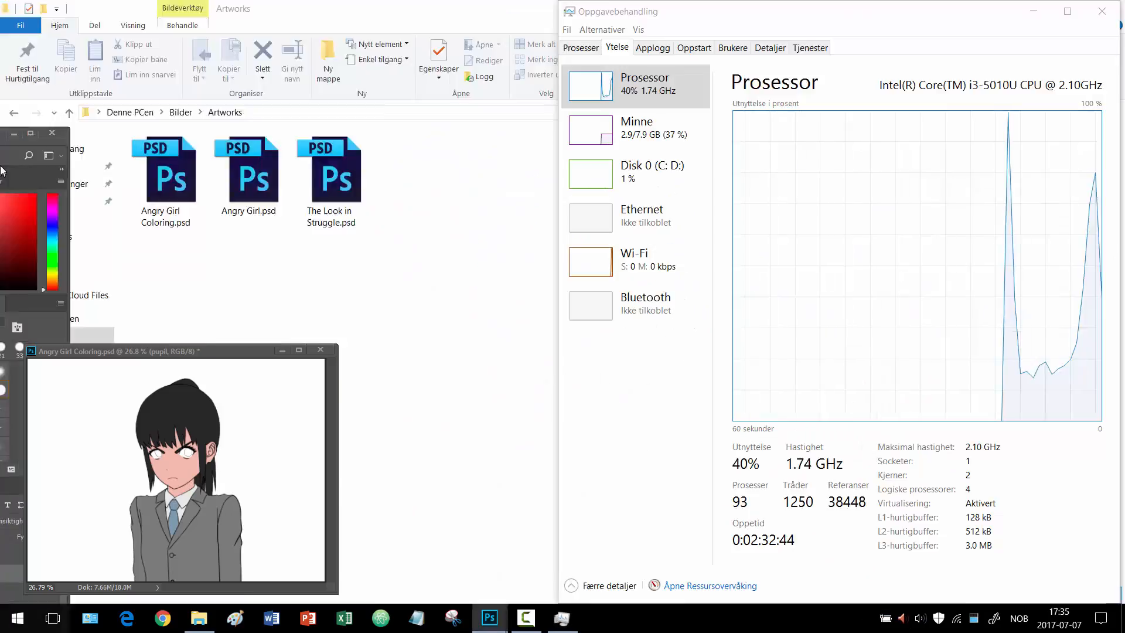
Paint dark pupils into both irises on the pupil layer
click(489, 617)
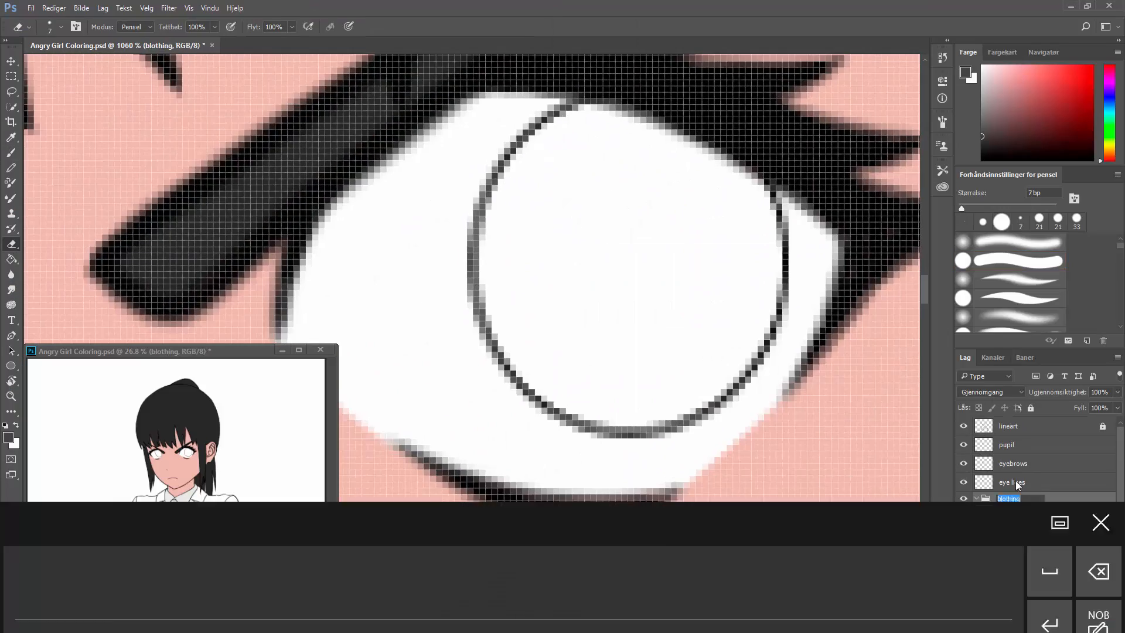
click(1006, 444)
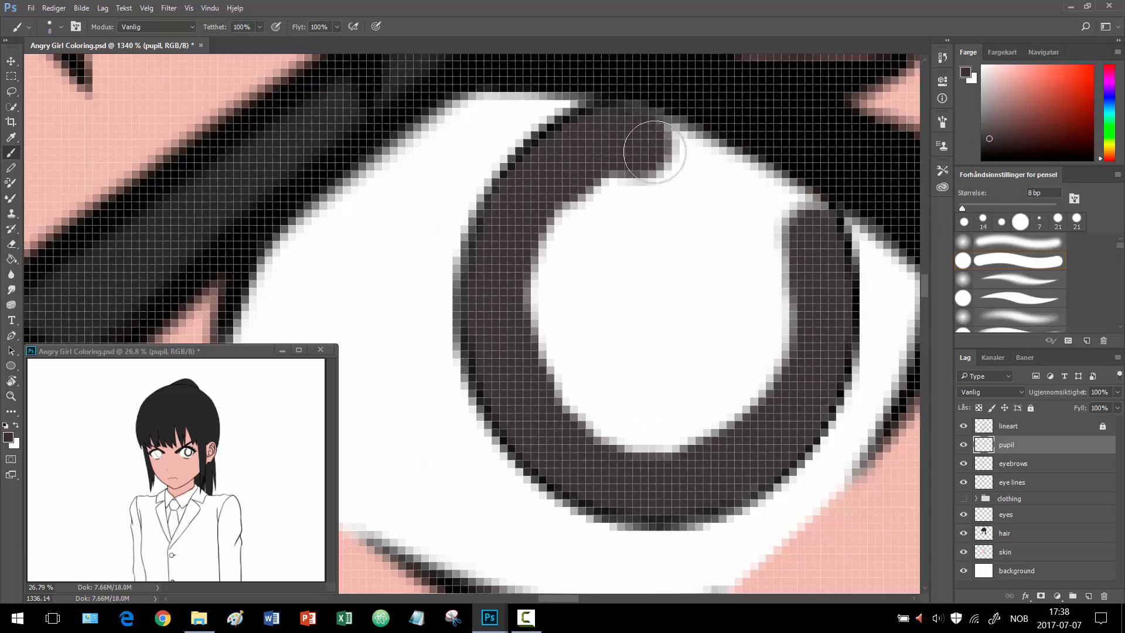
click(1011, 482)
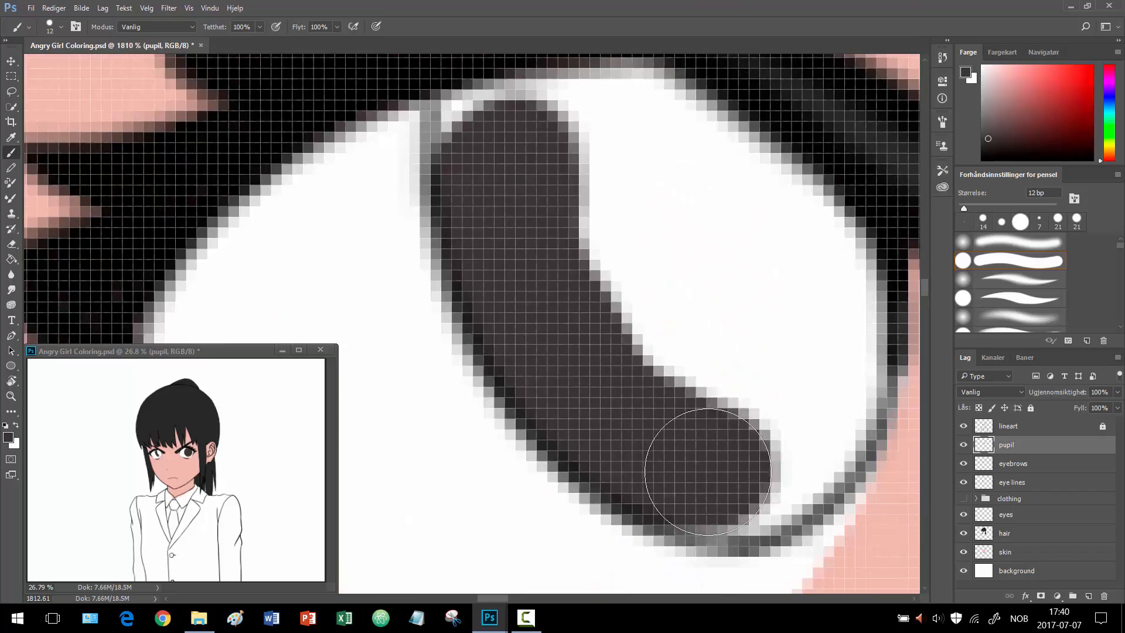
Group the eye layers into an 'eyes' folder and add Lag 1 for Color Balance shading
click(1006, 551)
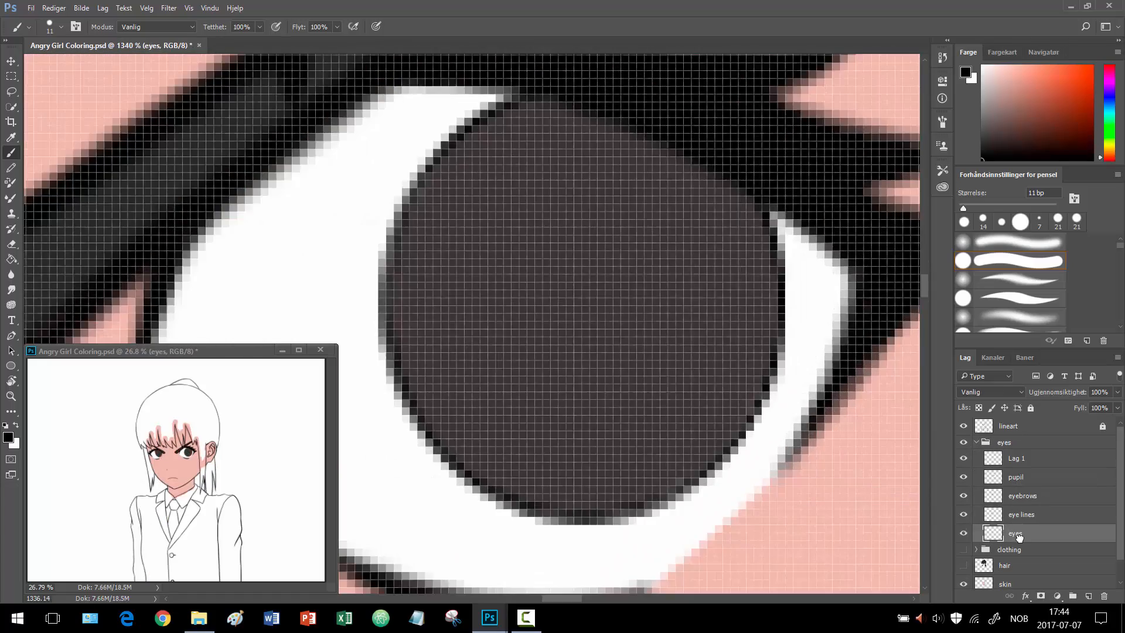
click(1015, 476)
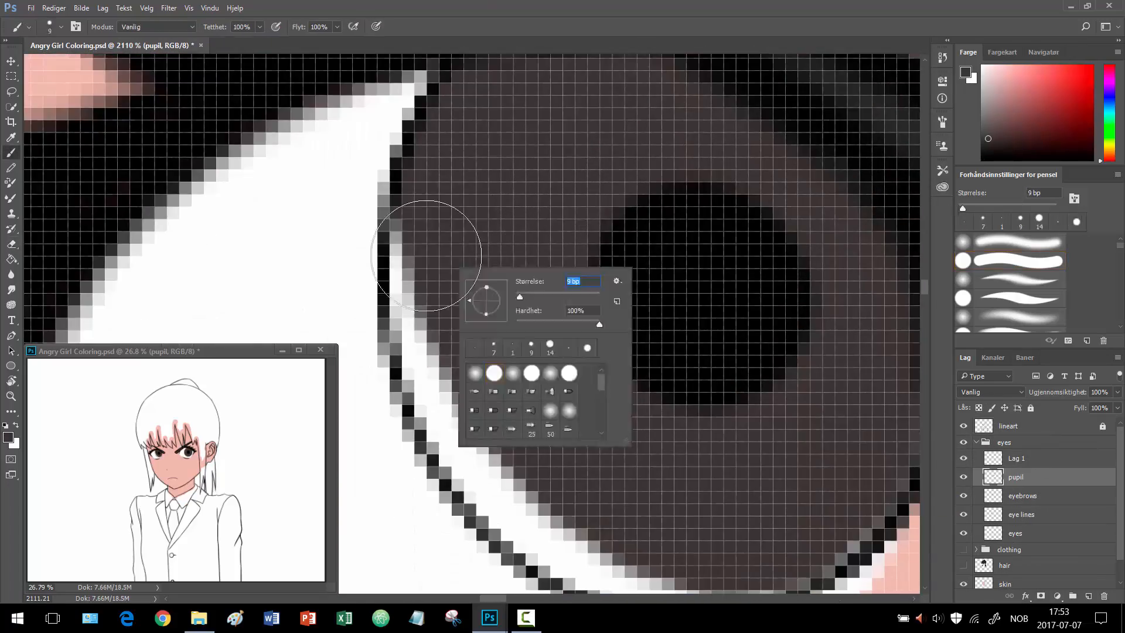
click(1020, 514)
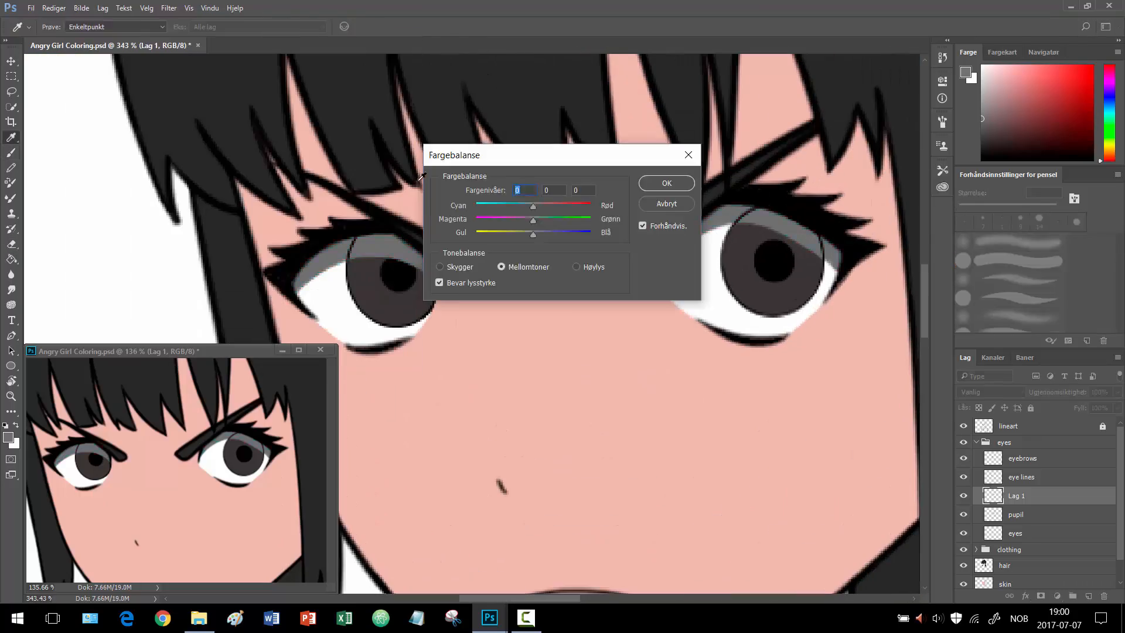
Apply a 38% Color Overlay to Lag 1 for the grey eye-white shading
click(664, 182)
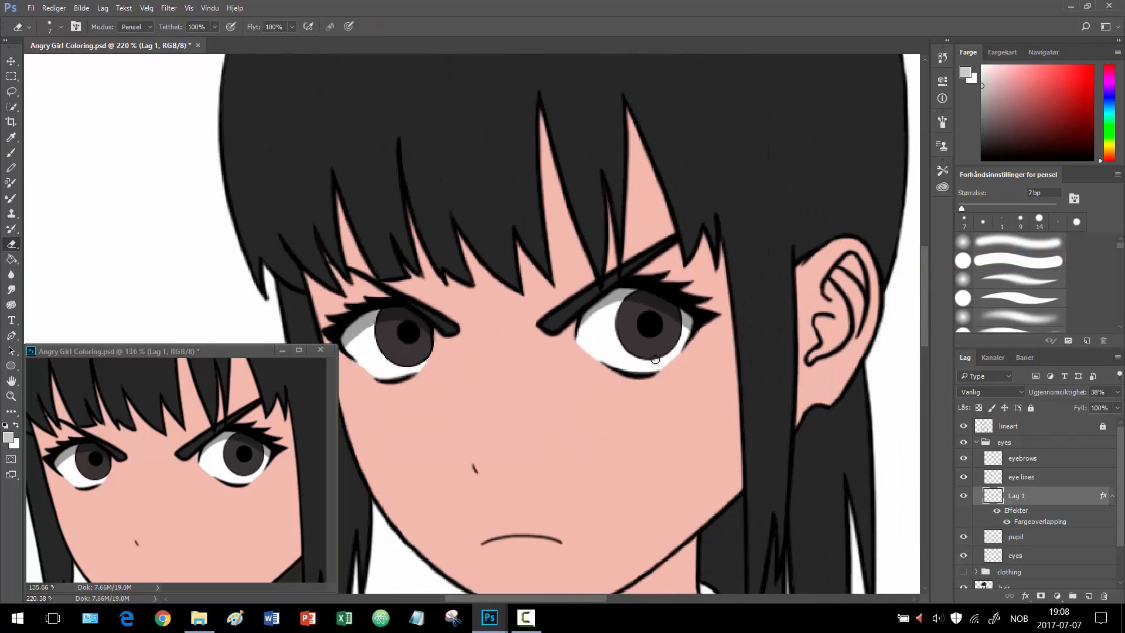
mouse_move(673, 321)
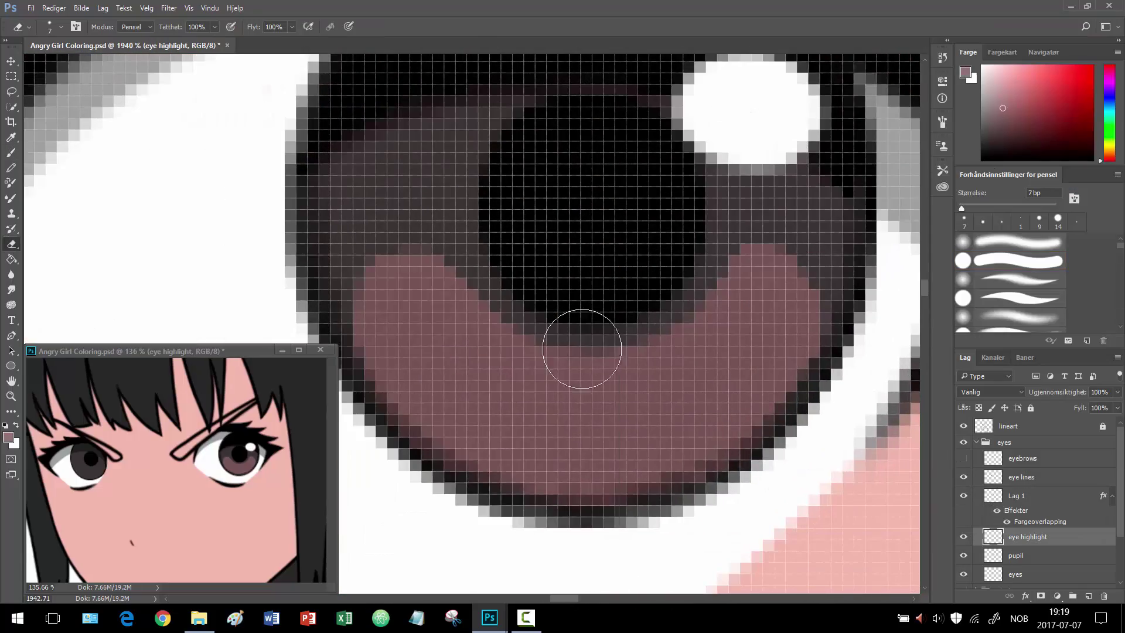
Brush lighter pink and a small white dot on the irises, zooming out to check
click(11, 137)
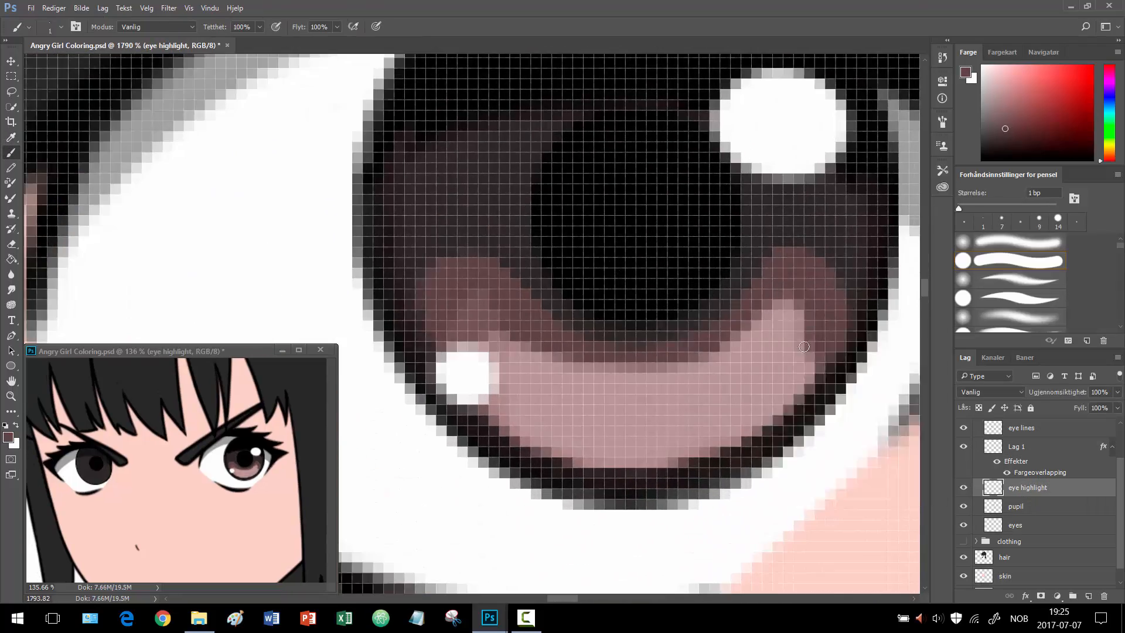
key(Ctrl+minus)
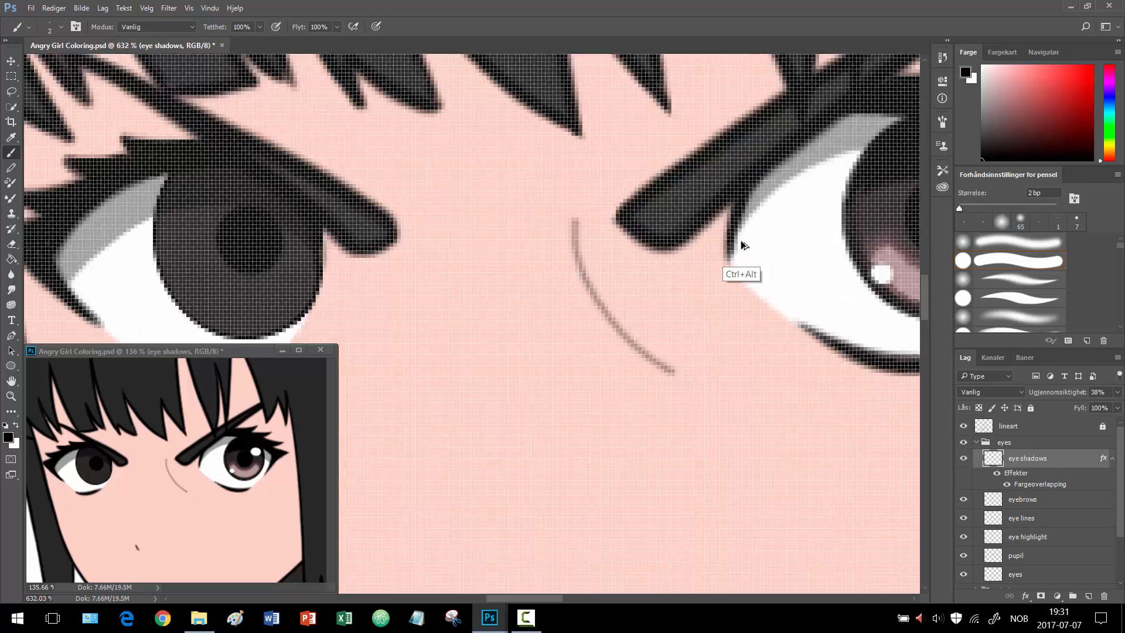
Unhide the clothing group and add a 'shadows' layer for the suit and tie
click(1016, 555)
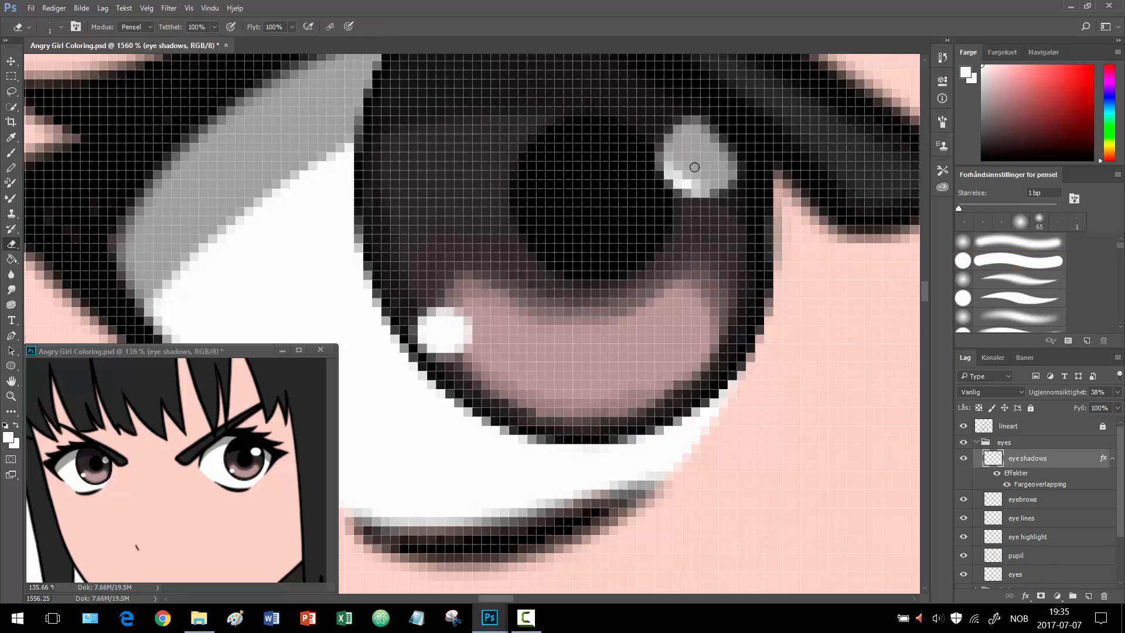
click(1027, 536)
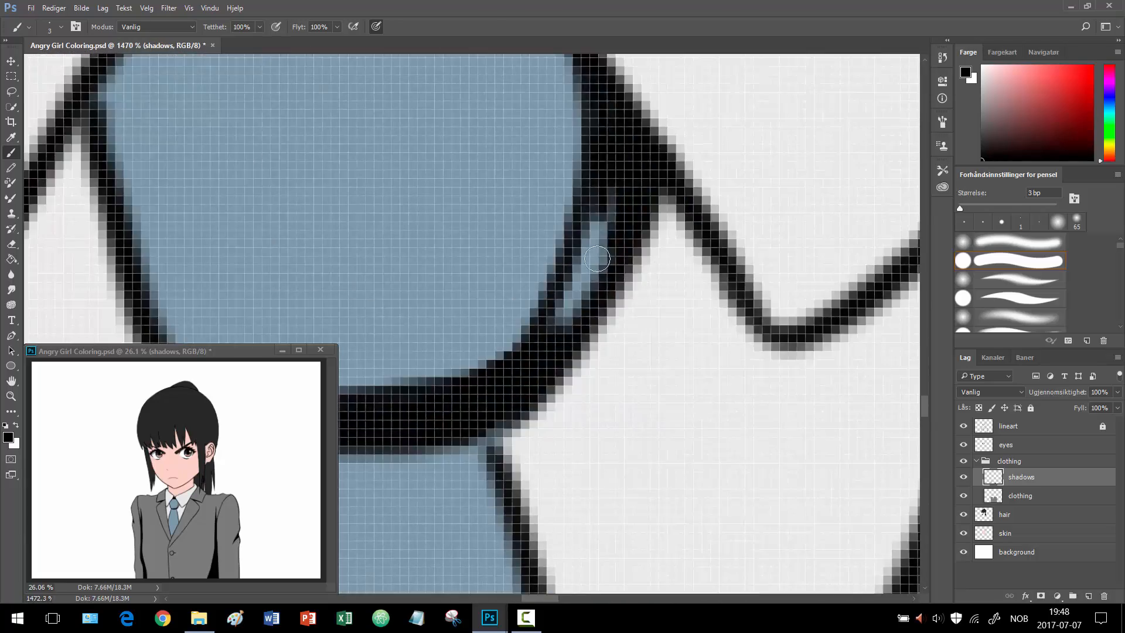
Shade the jacket and under the chin on the 42% opacity shadows layer, adding a 'hair shadow' layer
click(1019, 495)
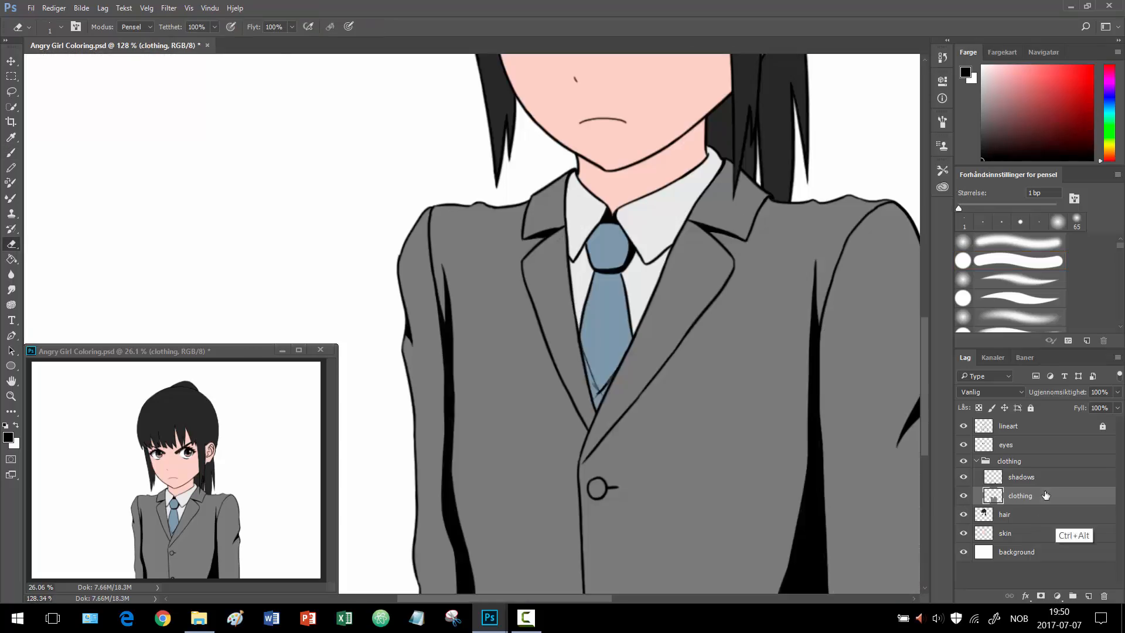
click(1020, 476)
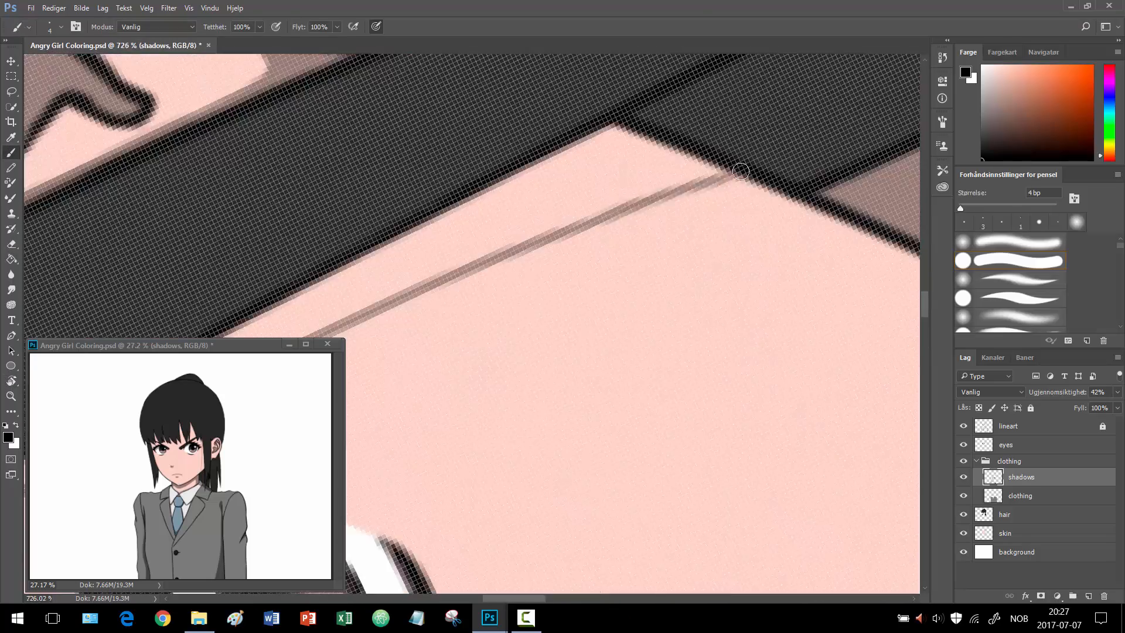
click(12, 381)
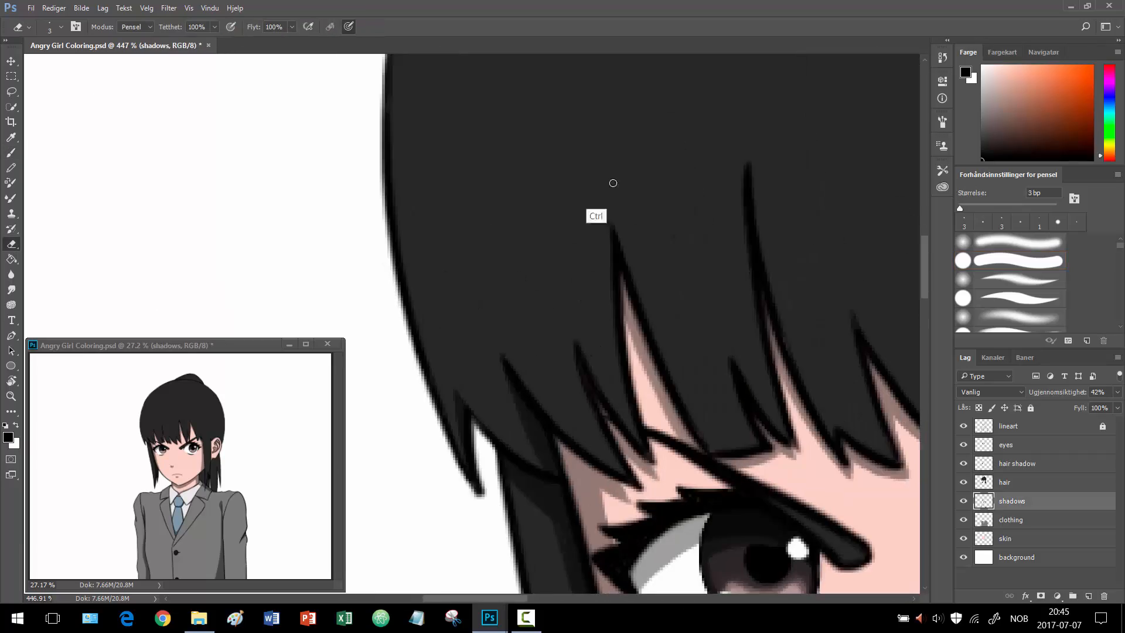
Apply a Color Overlay of #33321b to the clothing shadows layer via Layer Style
click(1004, 481)
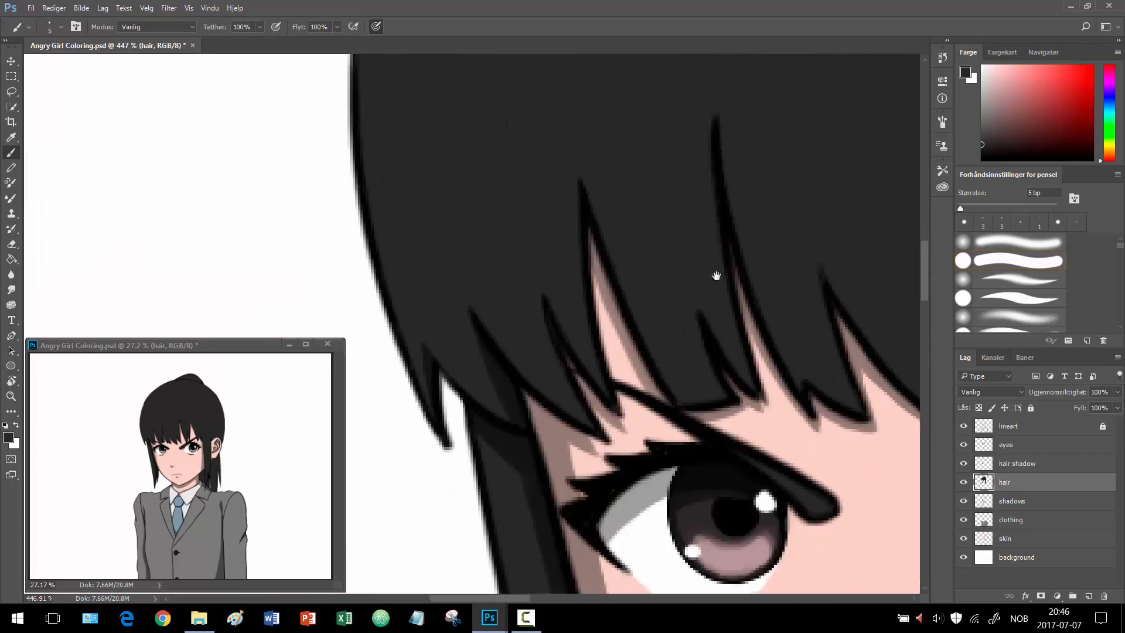
click(1016, 463)
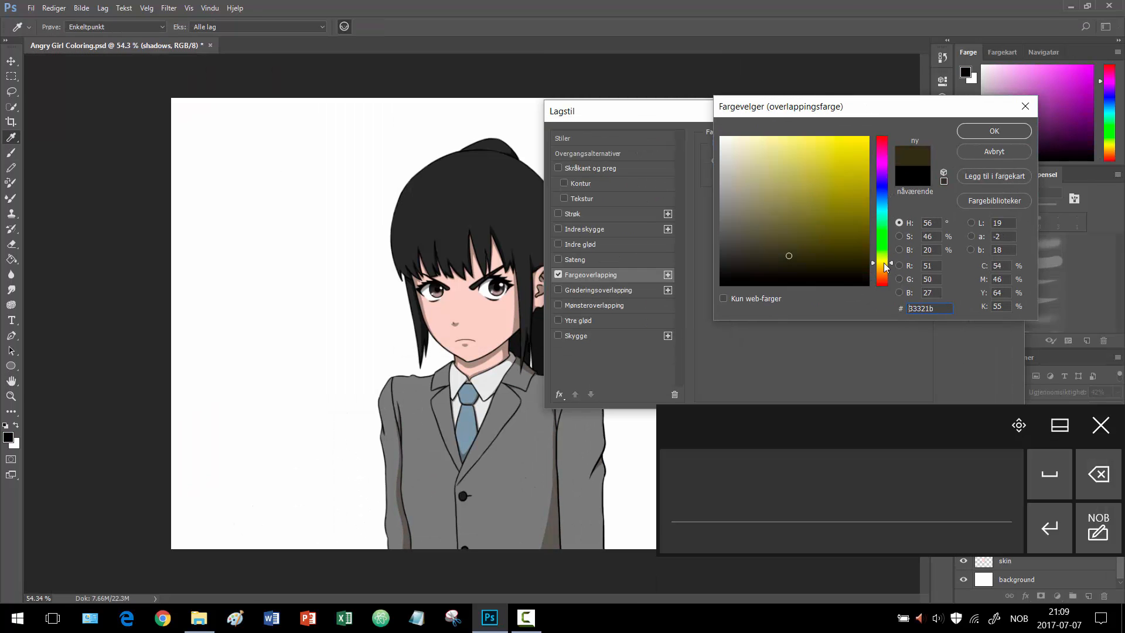
click(993, 130)
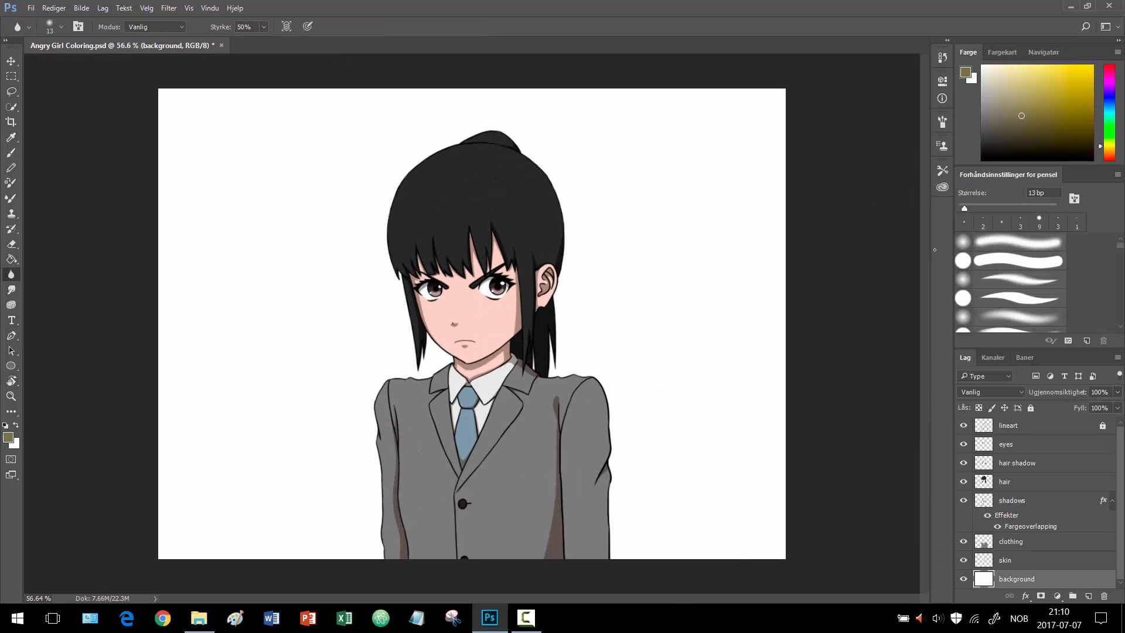